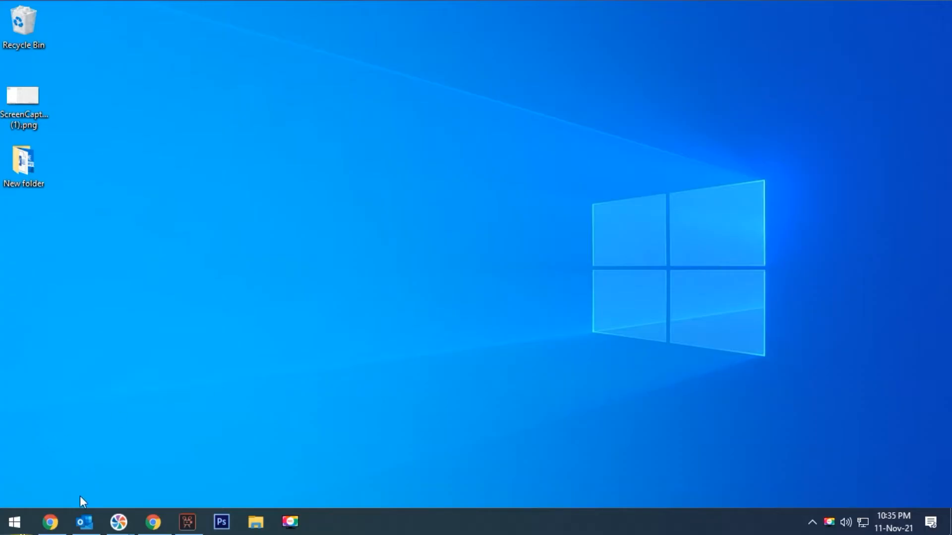
mouse_move(14, 522)
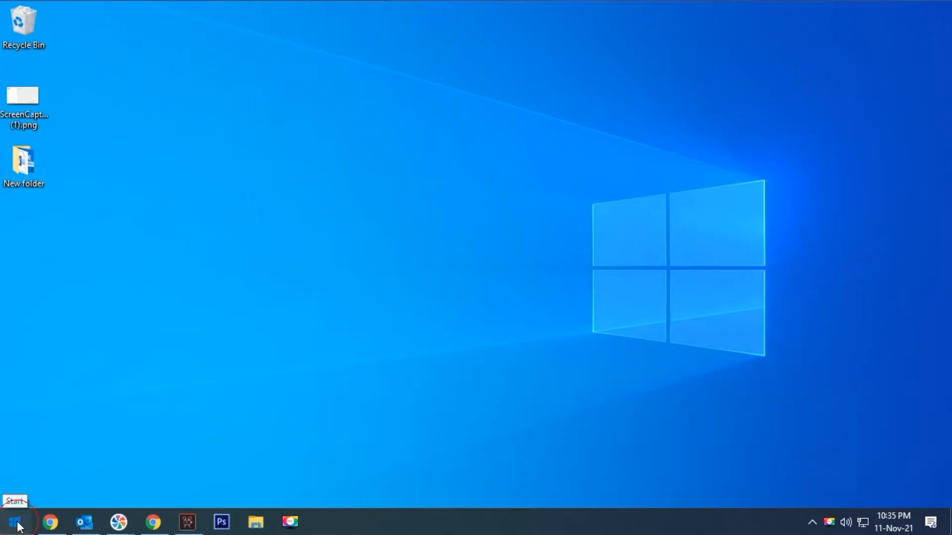
Search the Start menu for 'msinfo' to find System Information
click(14, 522)
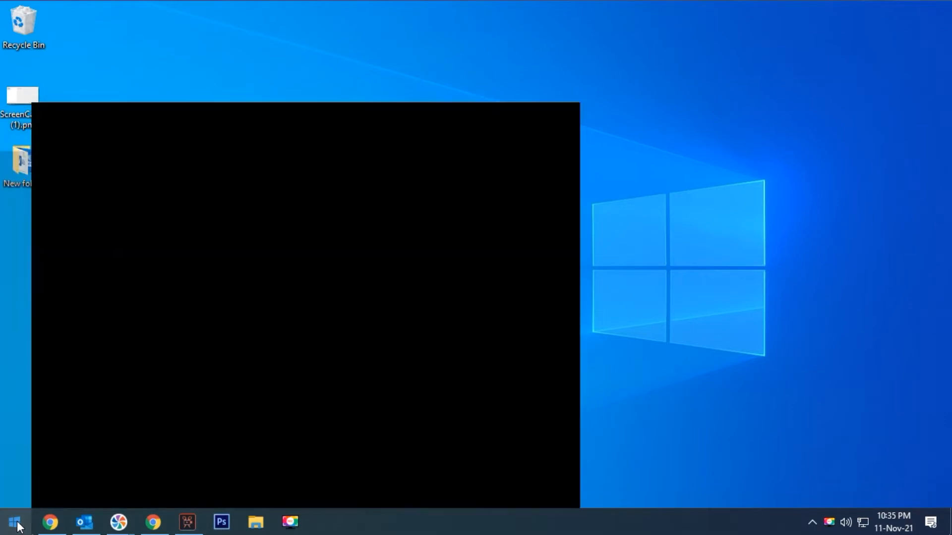
text(msinfo32)
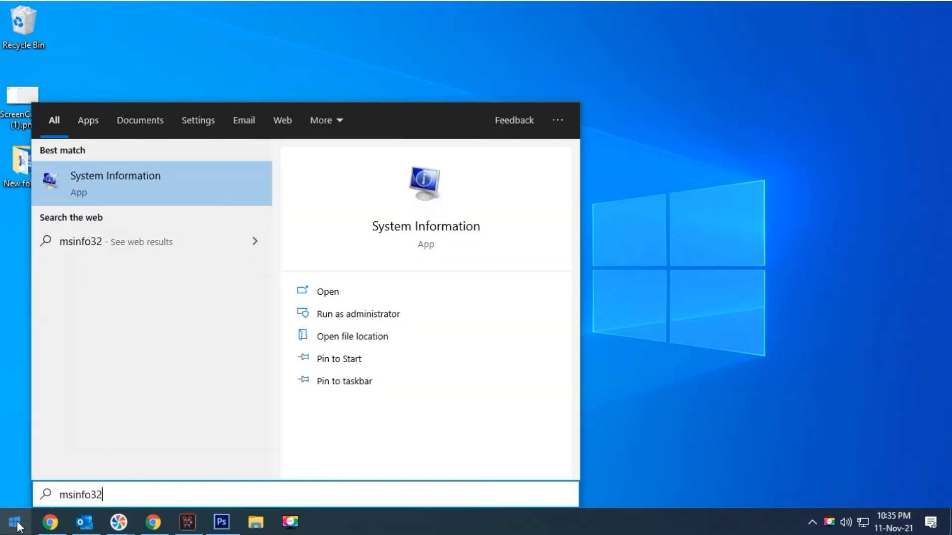
Launch System Information from the search result to view its System Summary
click(327, 291)
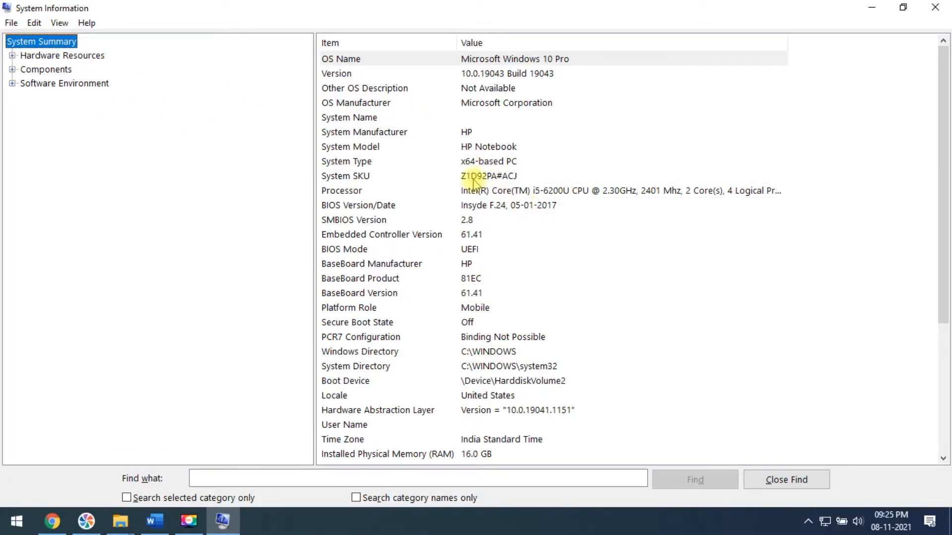
mouse_move(519, 103)
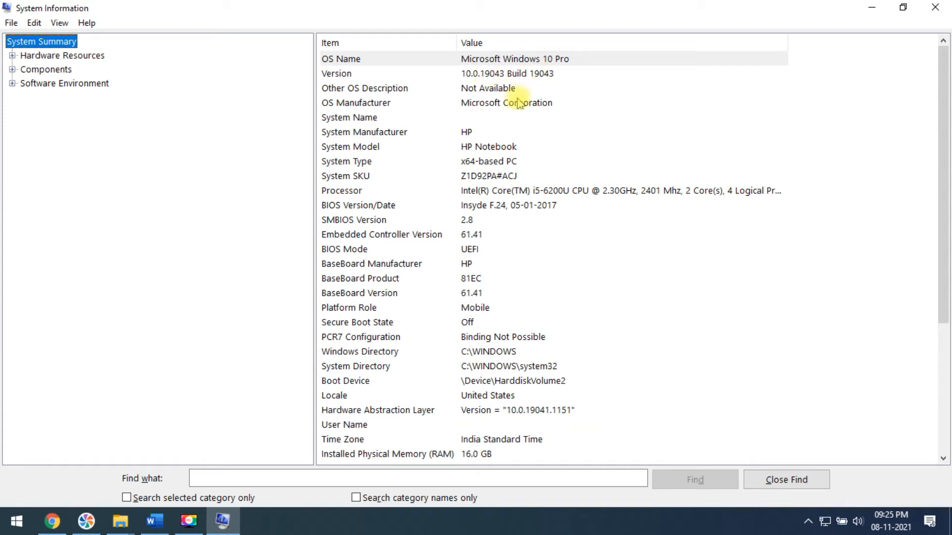
mouse_move(376, 117)
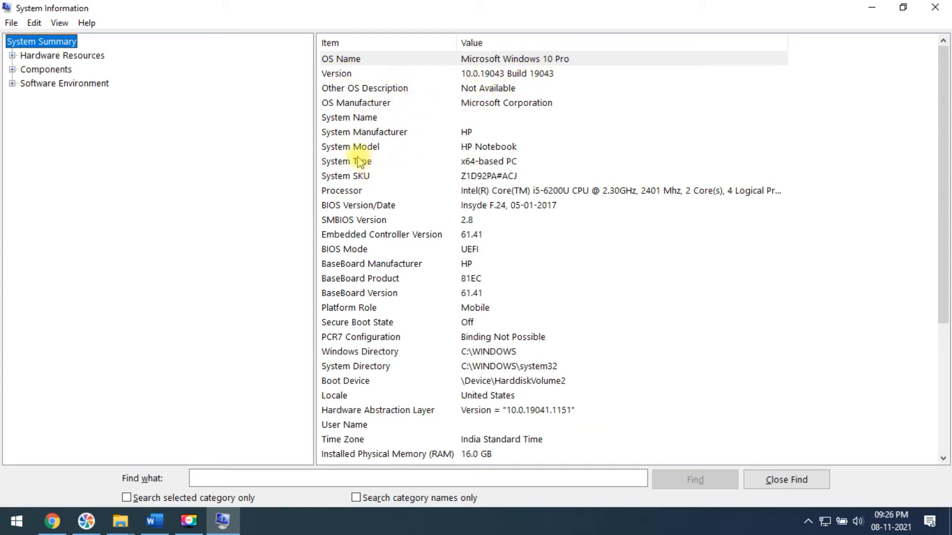
mouse_move(371, 220)
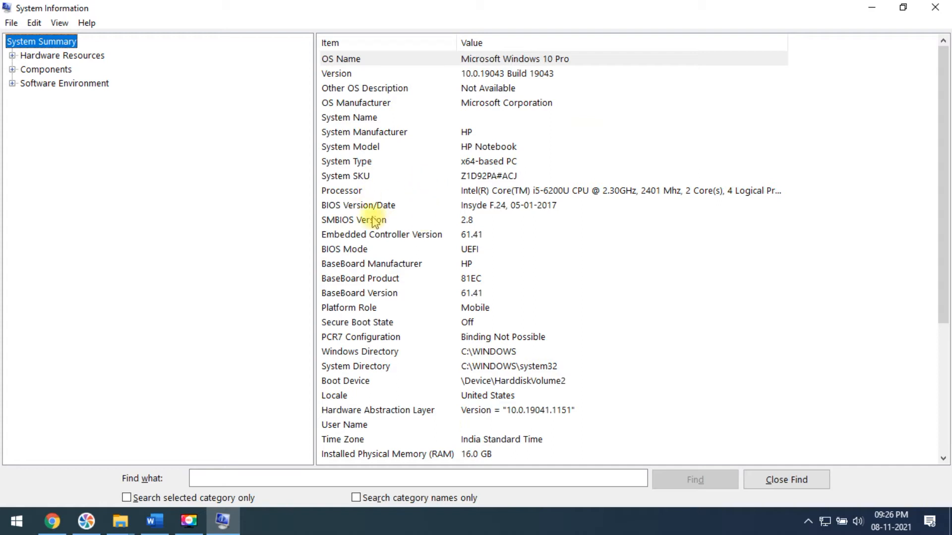
mouse_move(395, 255)
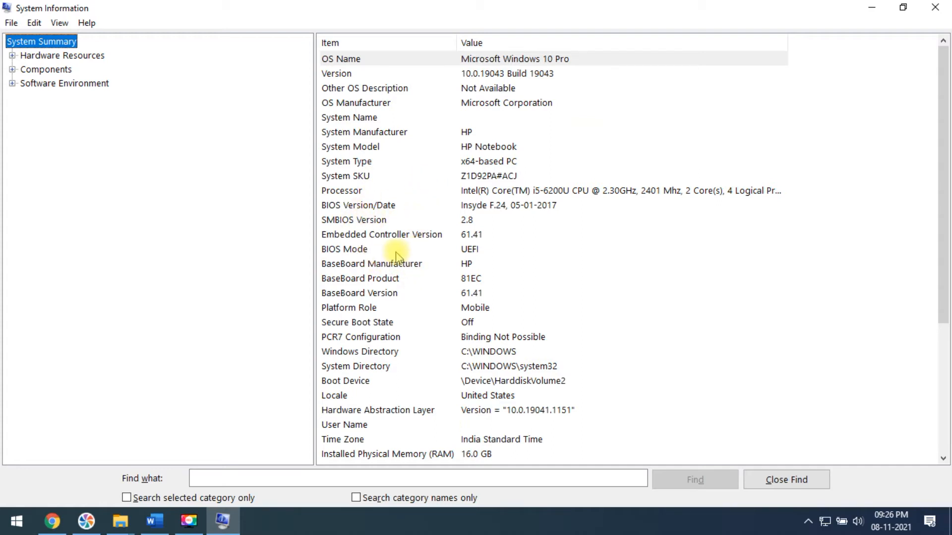
mouse_move(438, 387)
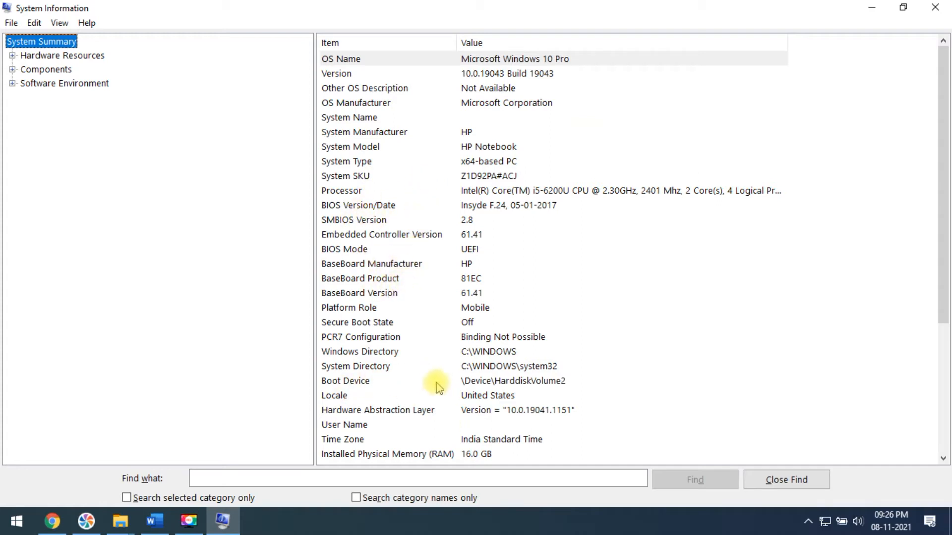
mouse_move(95, 109)
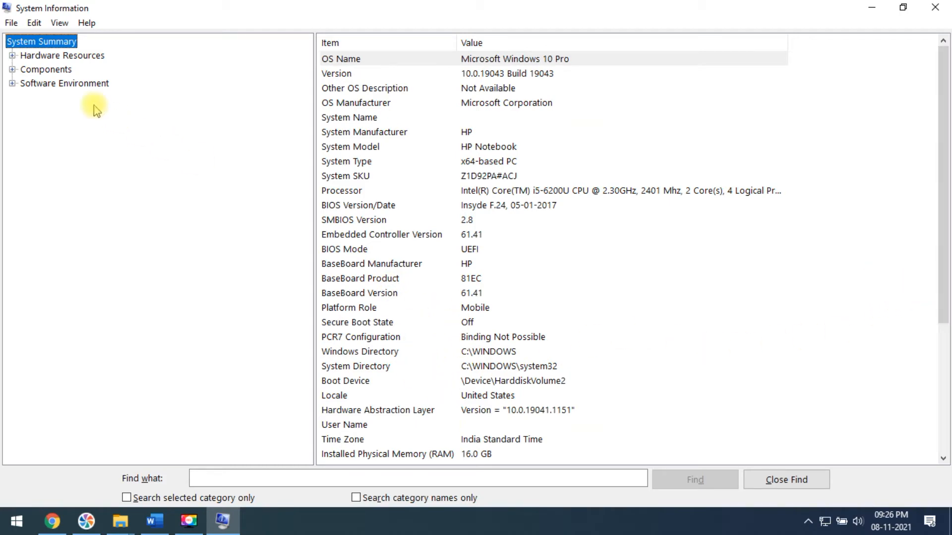
Expand the Hardware Resources and Components categories in the tree
click(63, 55)
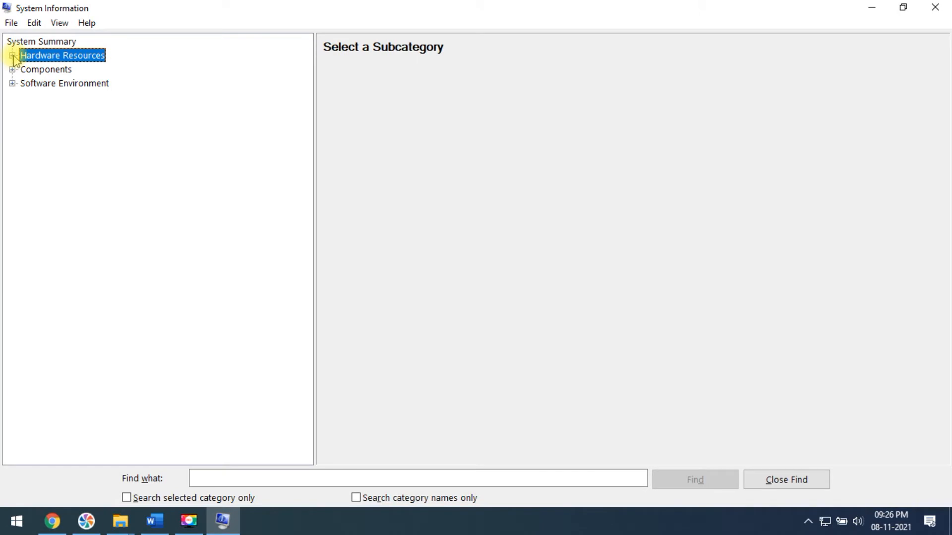
click(11, 55)
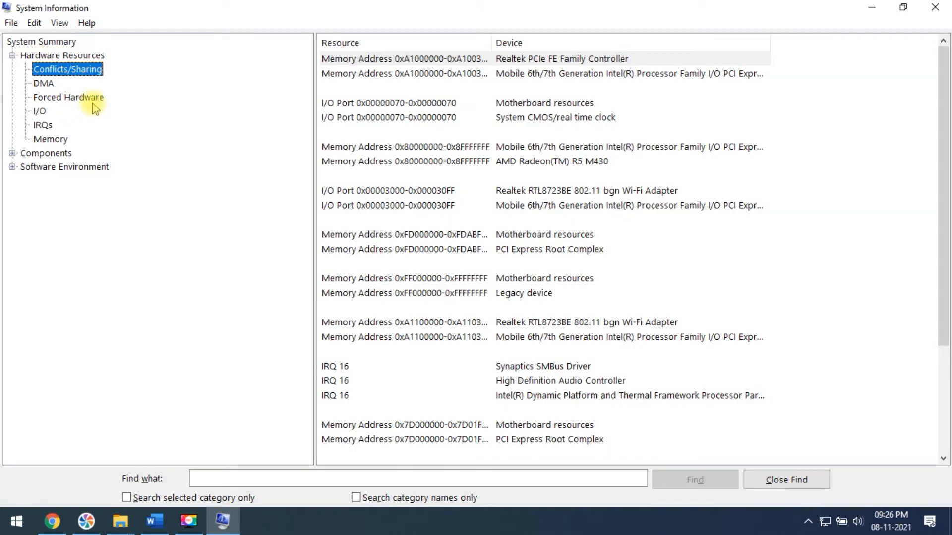
click(50, 138)
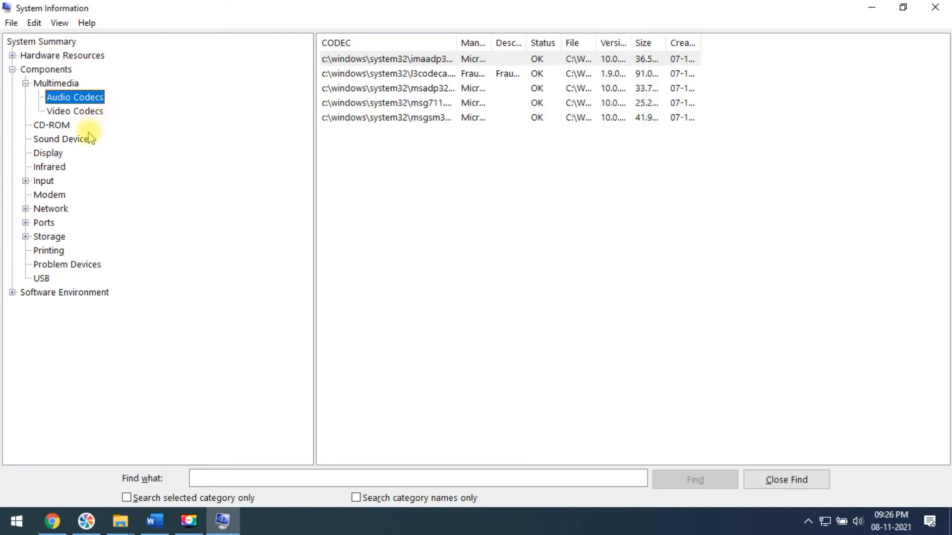
View Sound Device and Network adapter details, then collapse Components
click(59, 138)
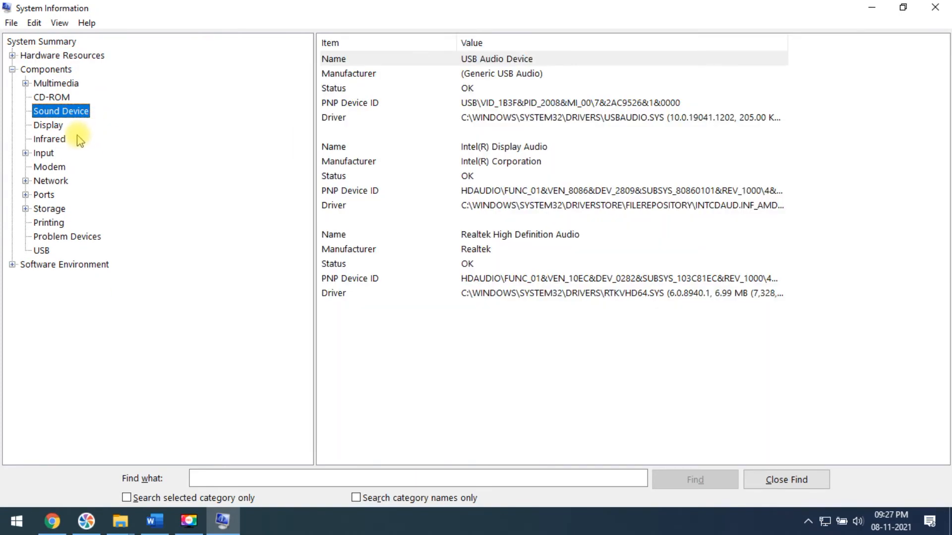
click(51, 180)
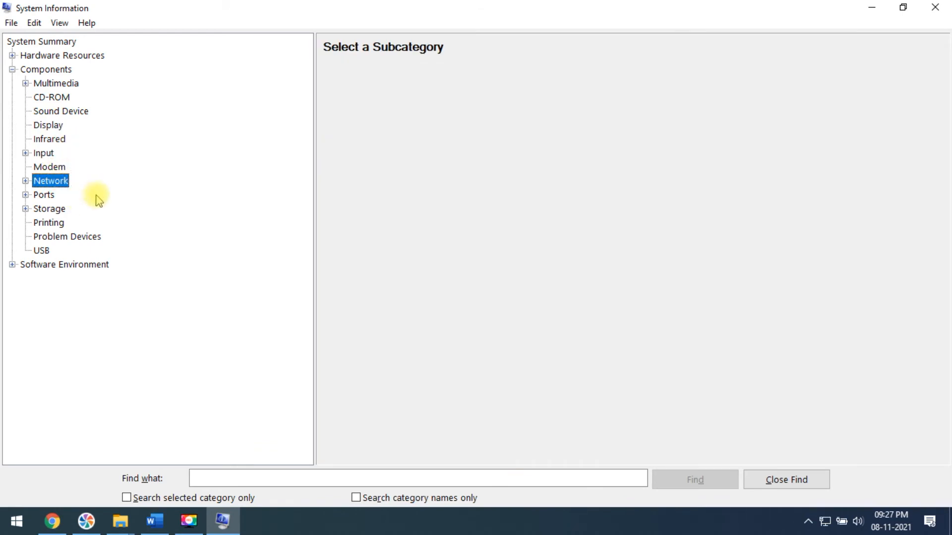
click(26, 181)
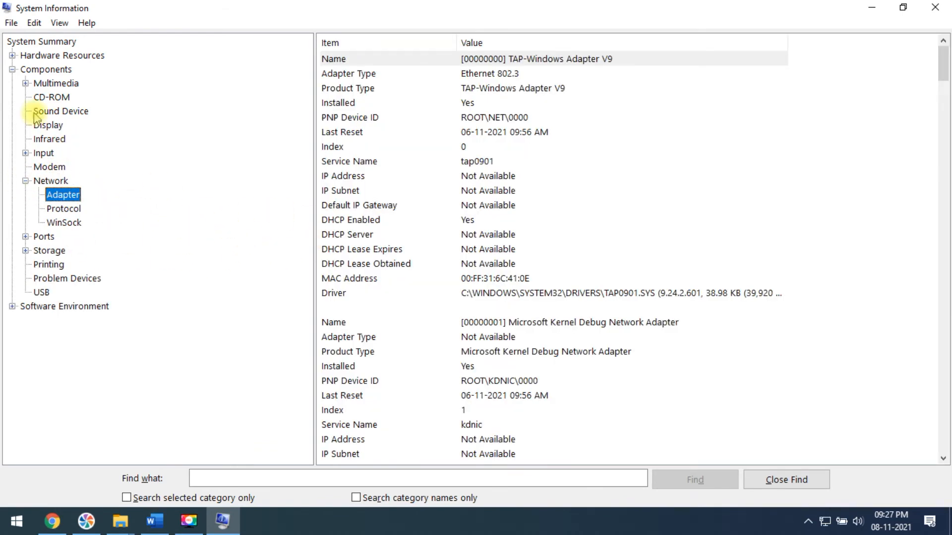
click(12, 69)
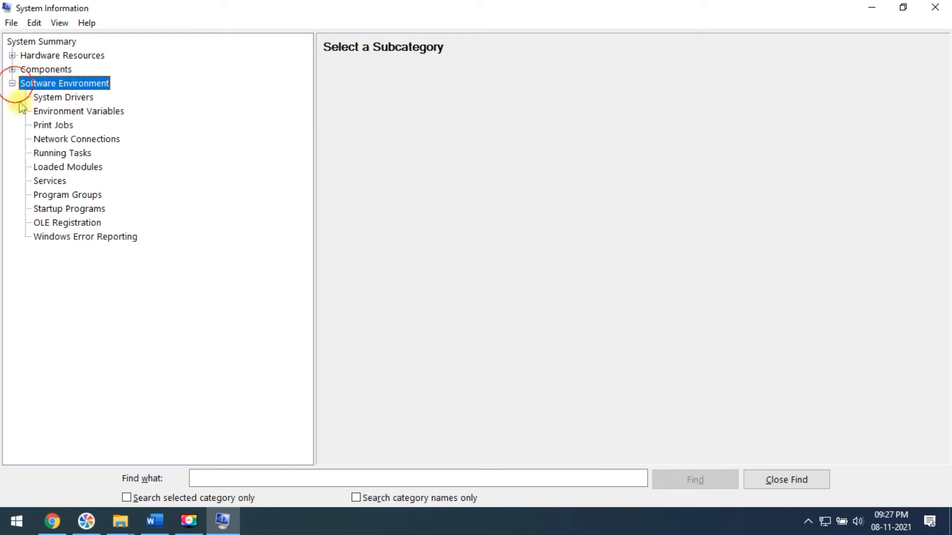
View the System Drivers, Print Jobs, and Services lists under Software Environment
click(63, 97)
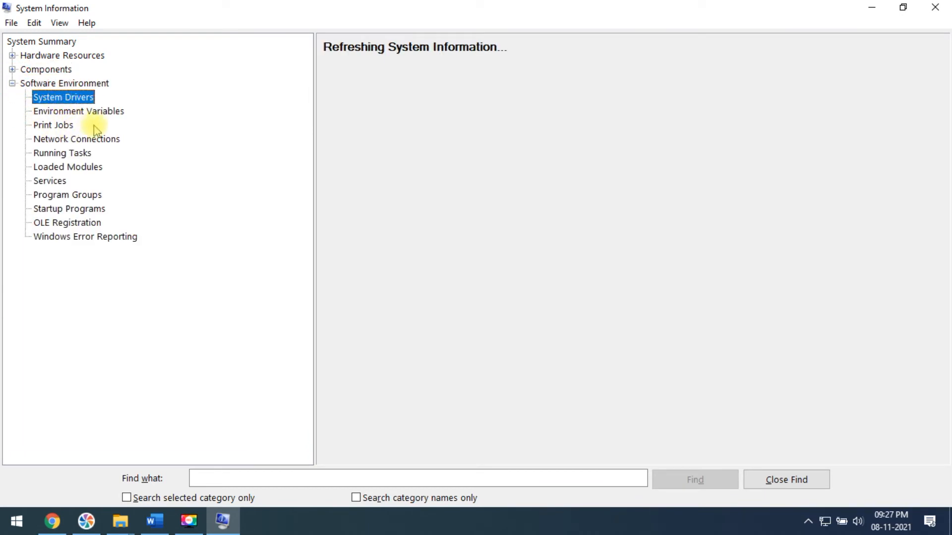
click(53, 124)
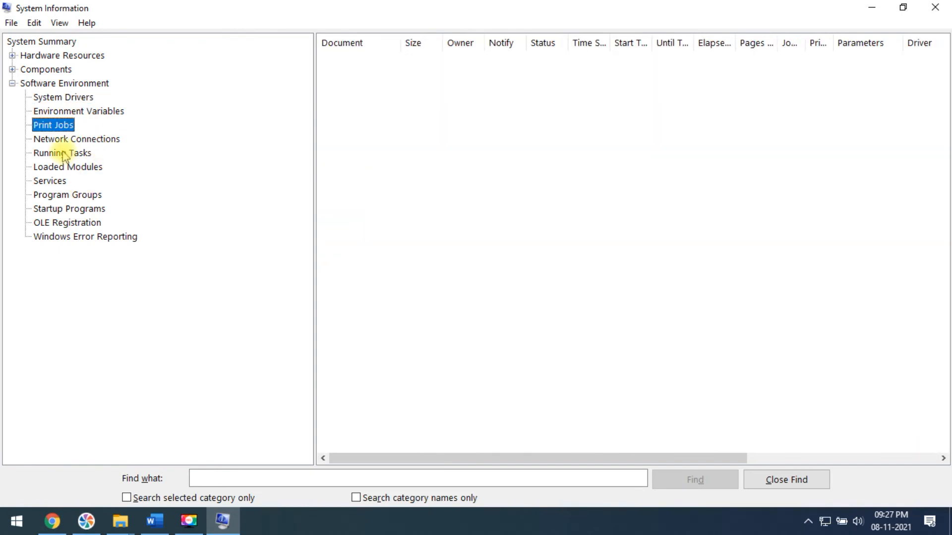
click(49, 181)
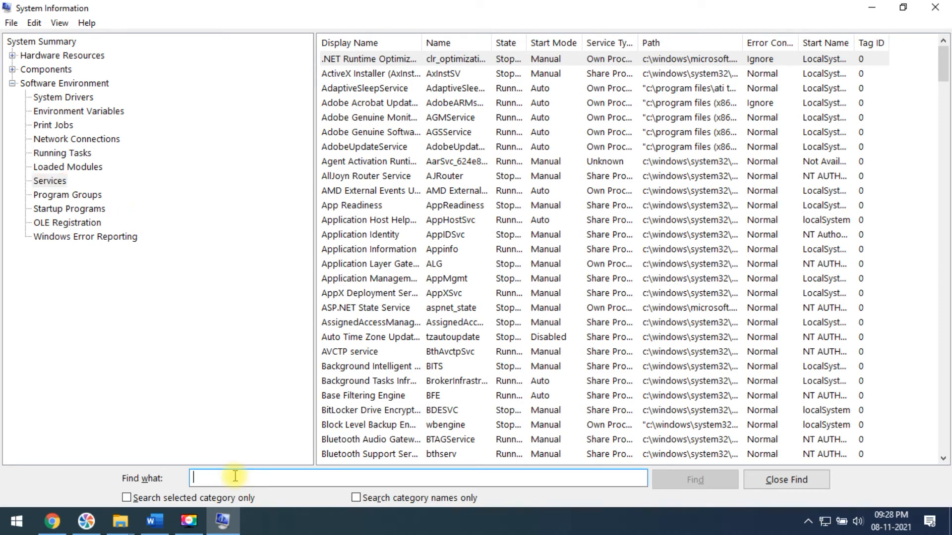
Find 'print' to jump to Components > Printing
click(694, 480)
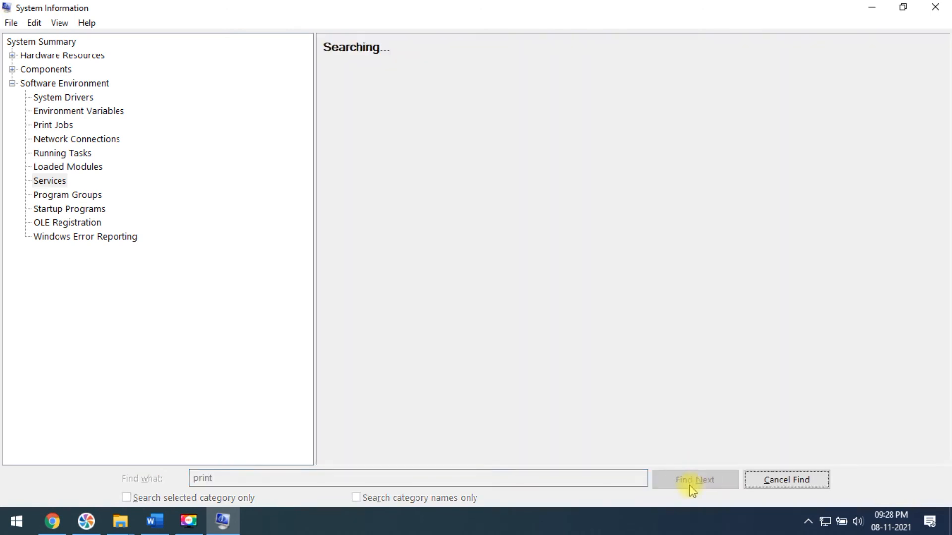
click(694, 479)
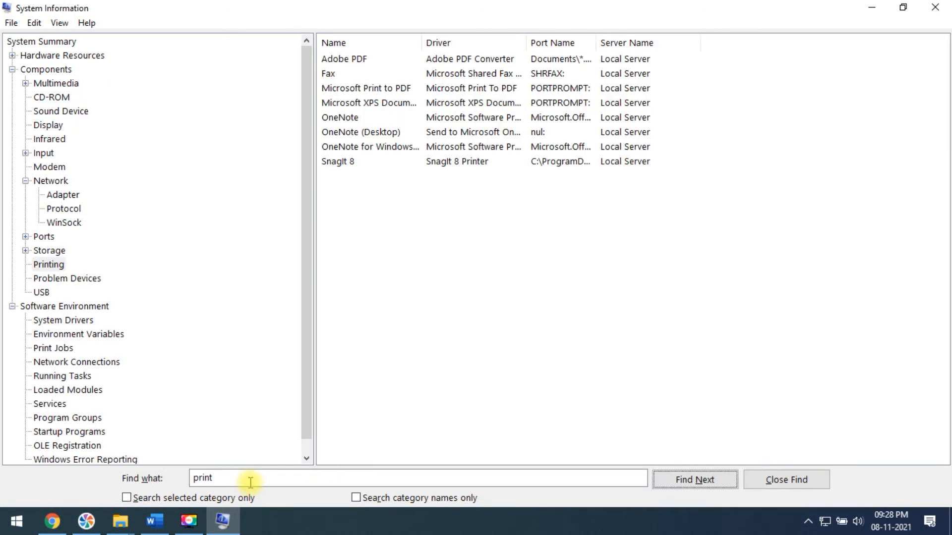